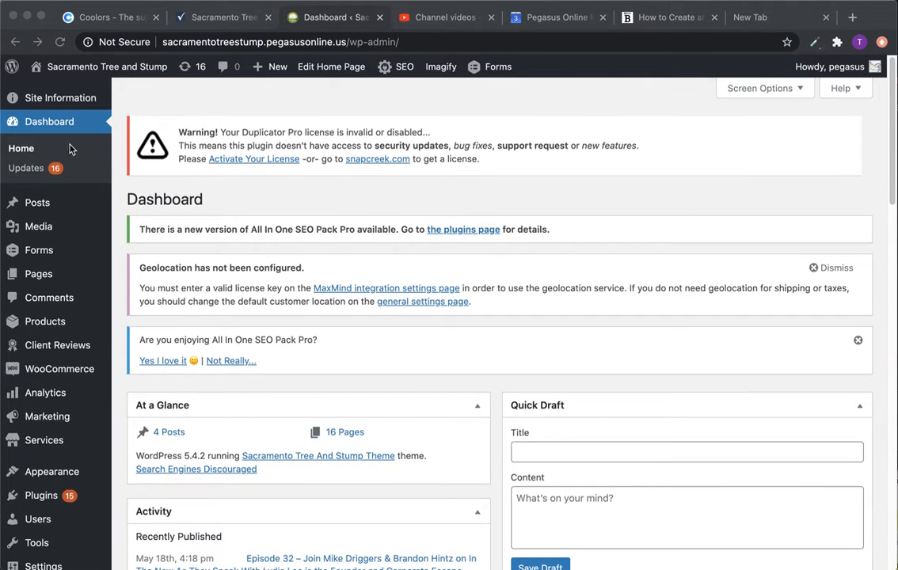
From Pages > All Pages, locate the Services page and start editing it
left_click(38, 274)
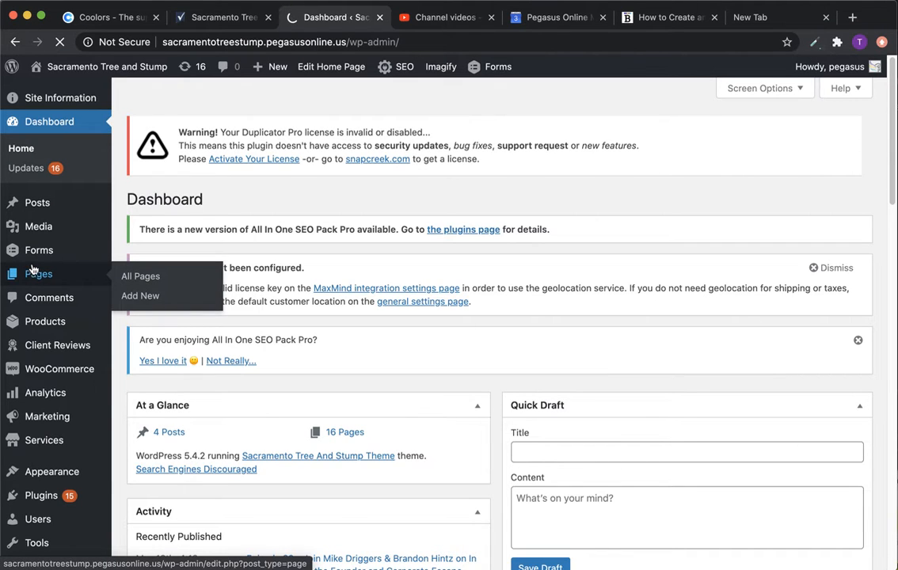
left_click(139, 276)
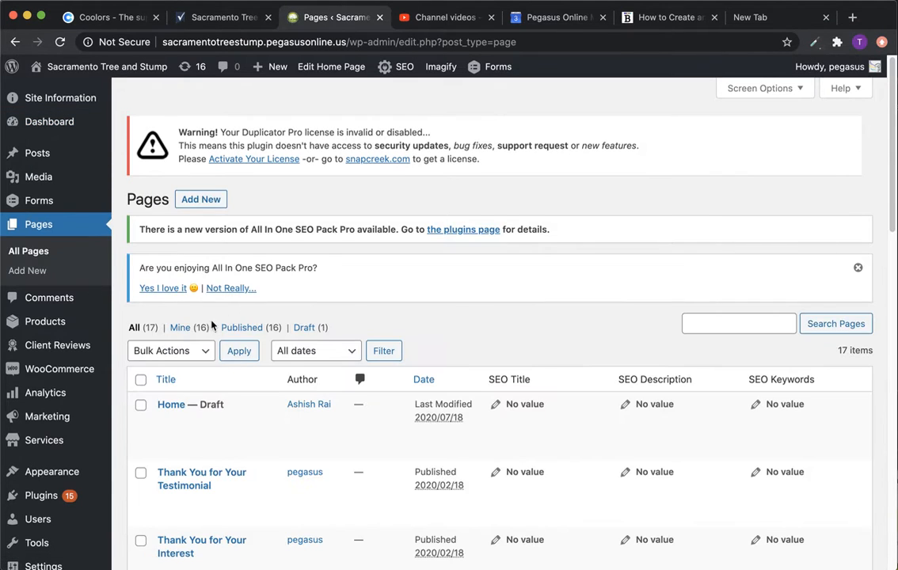
scroll("down", 3)
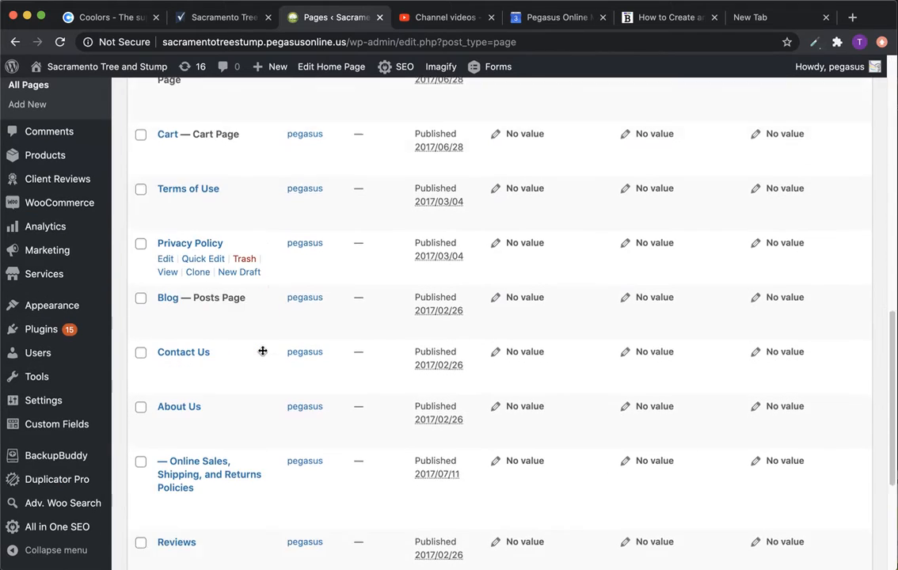
scroll("down", 3)
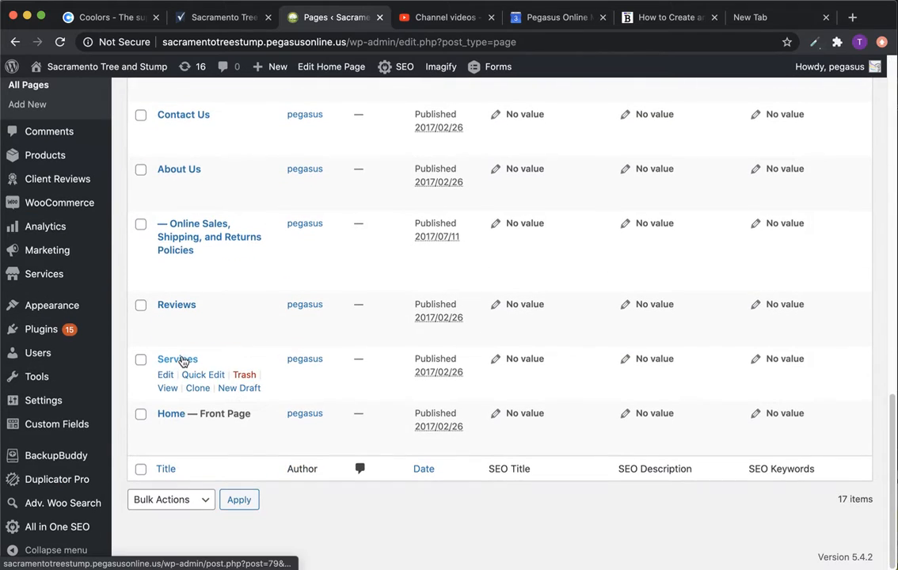
left_click(164, 374)
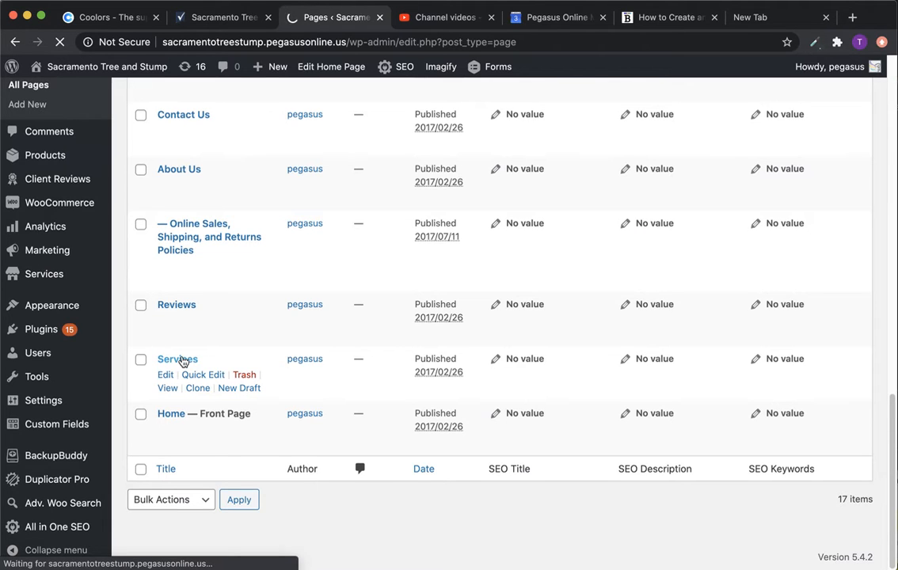
mouse_move(184, 368)
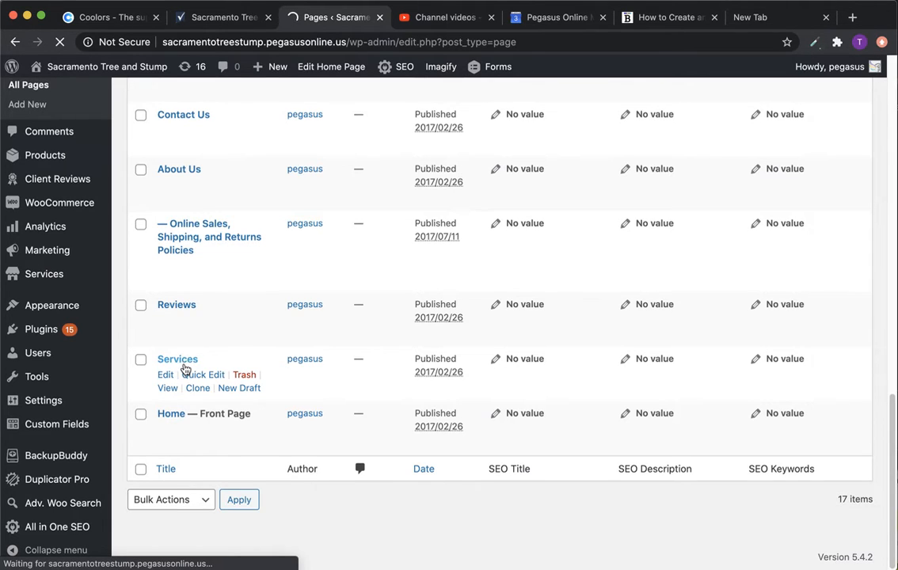
left_click(165, 374)
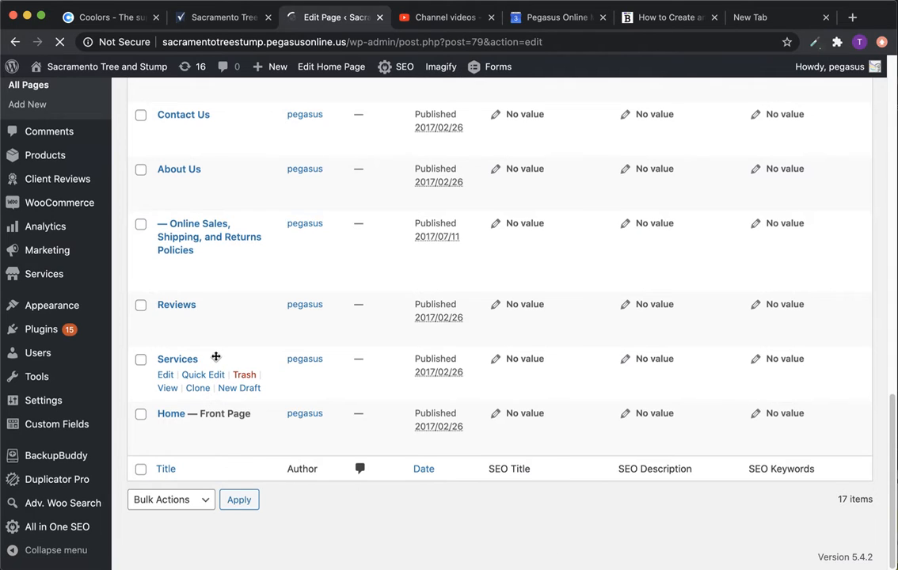
Look over the Services page's Tree Removal and Emergency Tree Removal sections, then leave for the Services posts
left_click(165, 374)
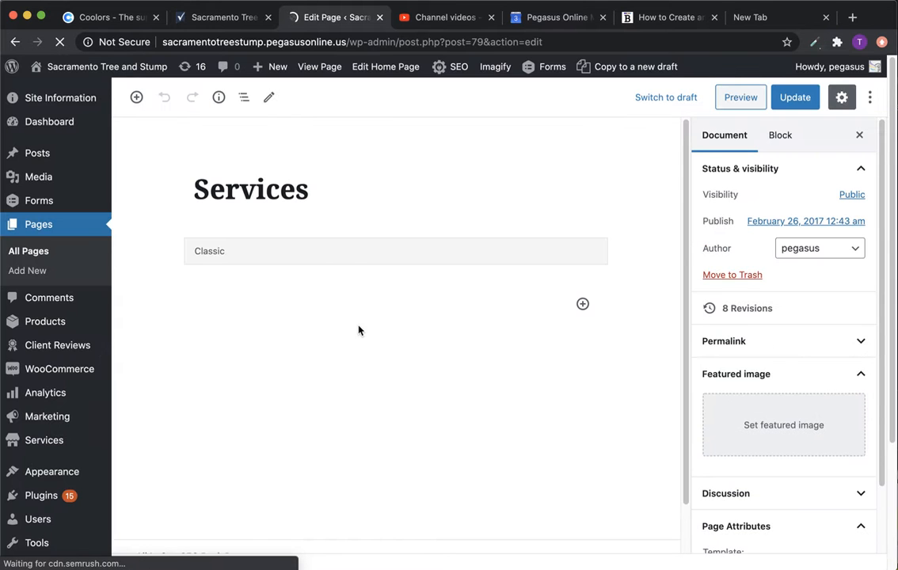
scroll("down", 3)
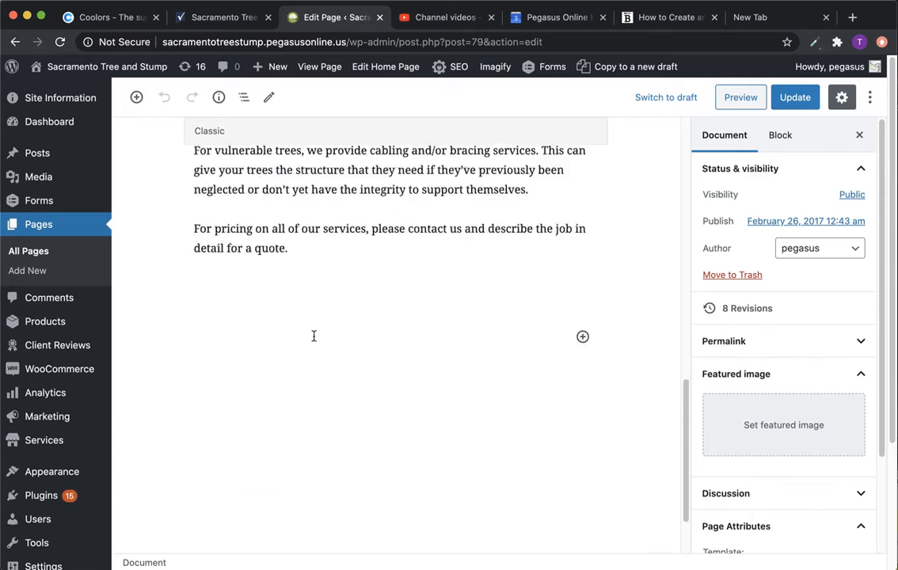
scroll("down", 3)
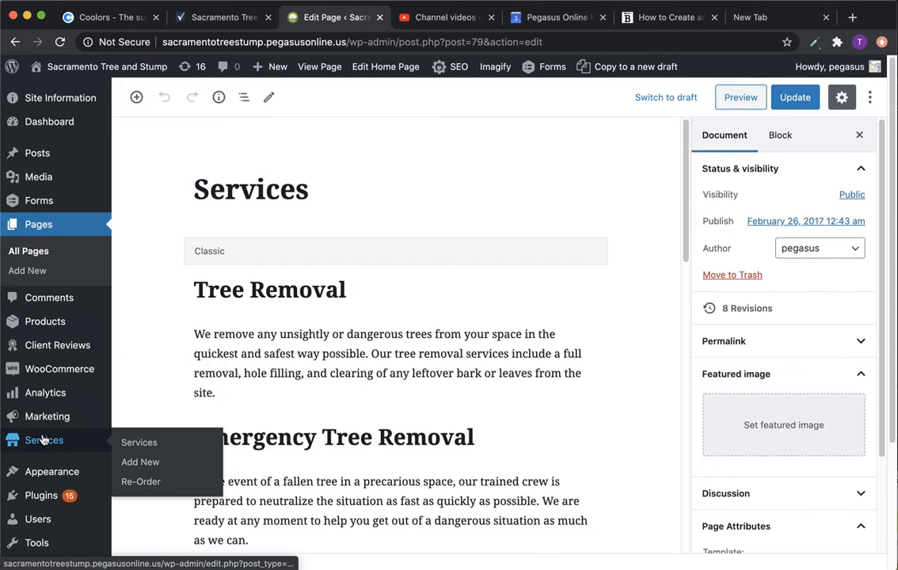
left_click(44, 440)
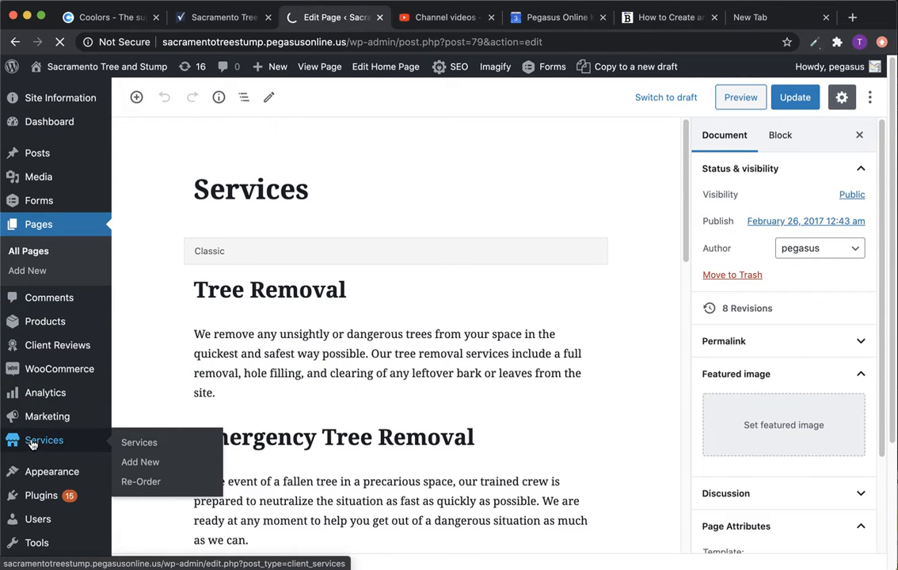
Select all three placeholder Services posts and move them to the Trash via Bulk Actions
left_click(140, 442)
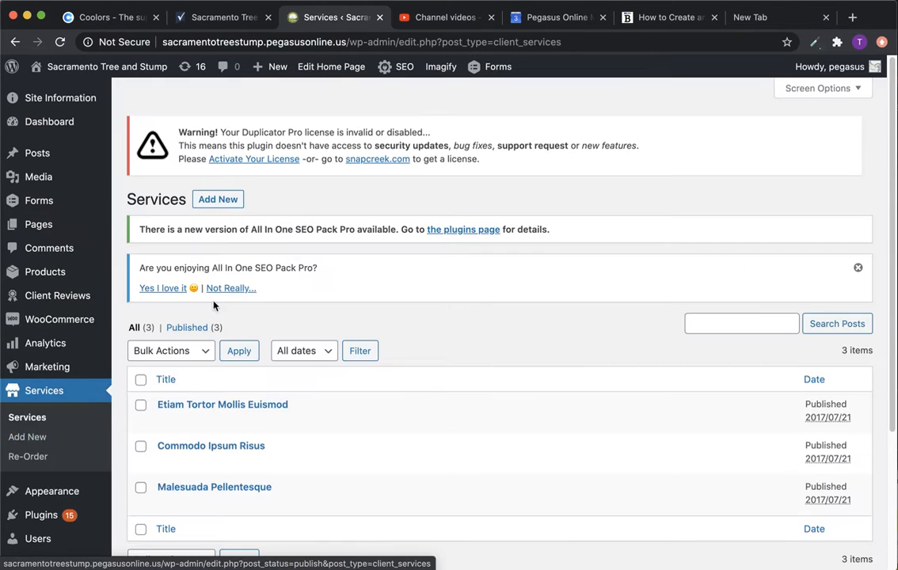
scroll("down", 3)
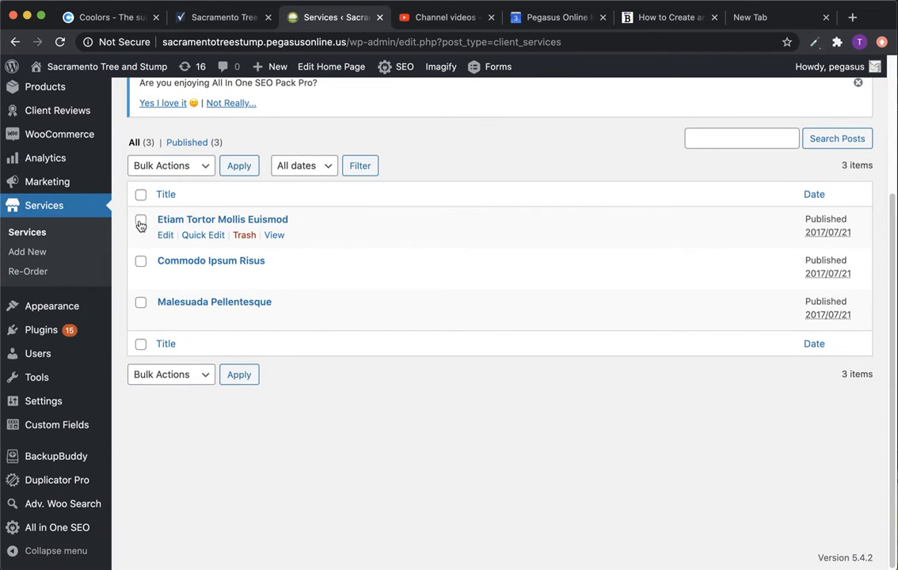
left_click(139, 193)
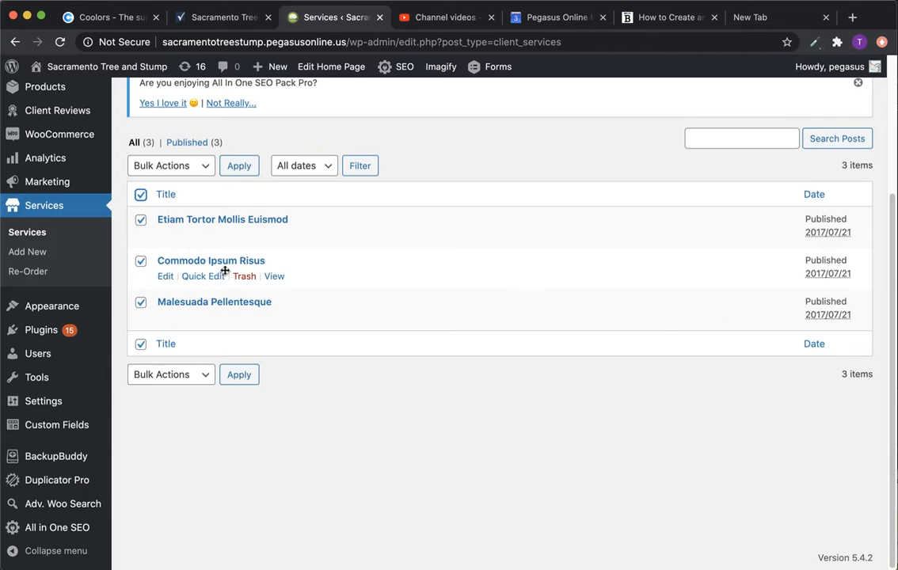
mouse_move(247, 234)
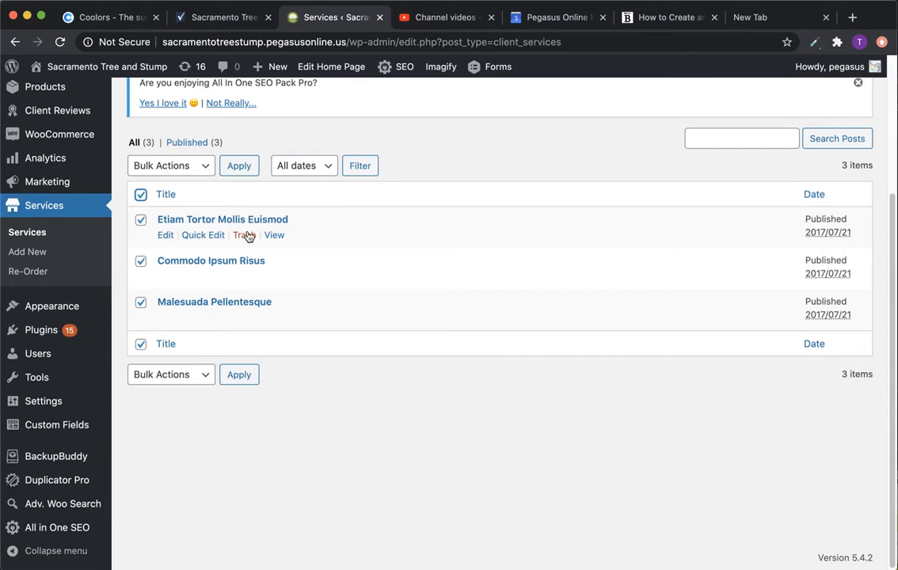
mouse_move(340, 363)
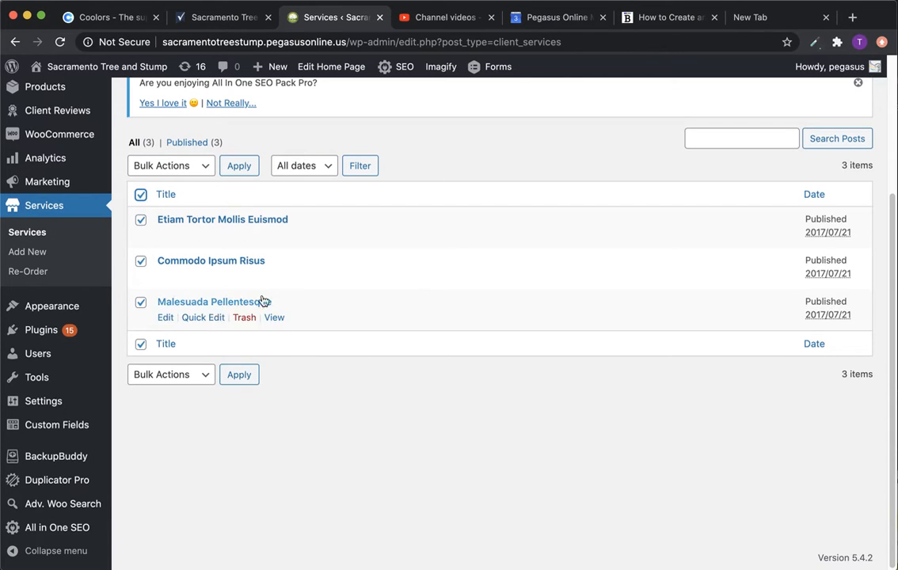
left_click(171, 167)
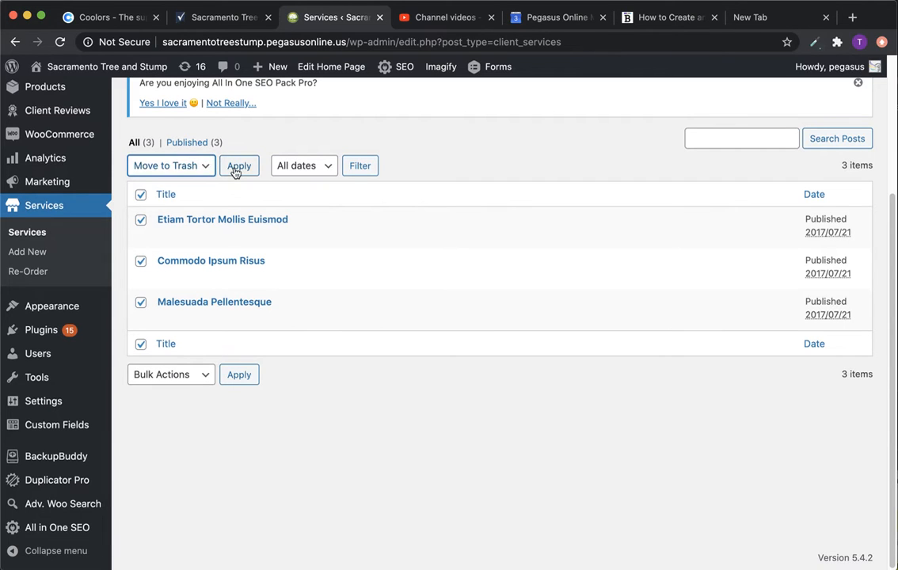
left_click(240, 167)
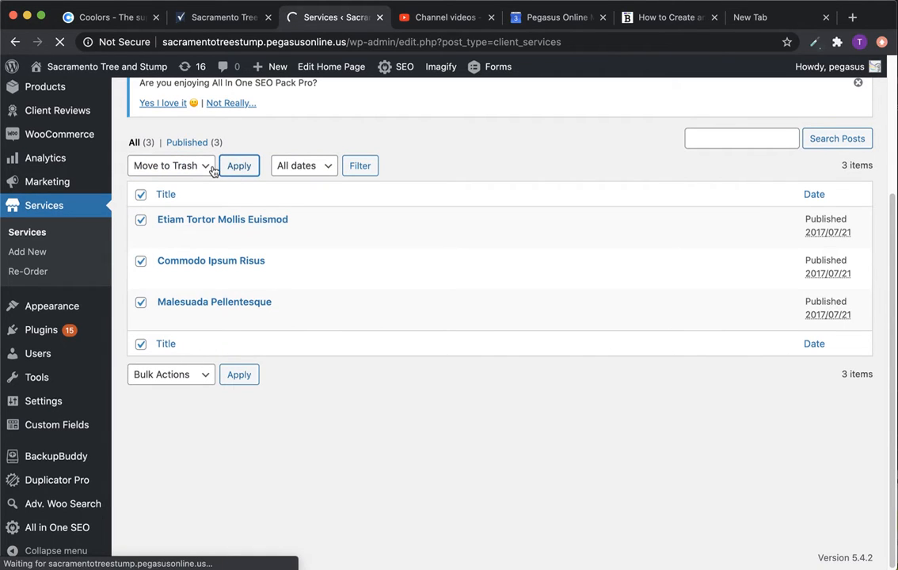
left_click(237, 166)
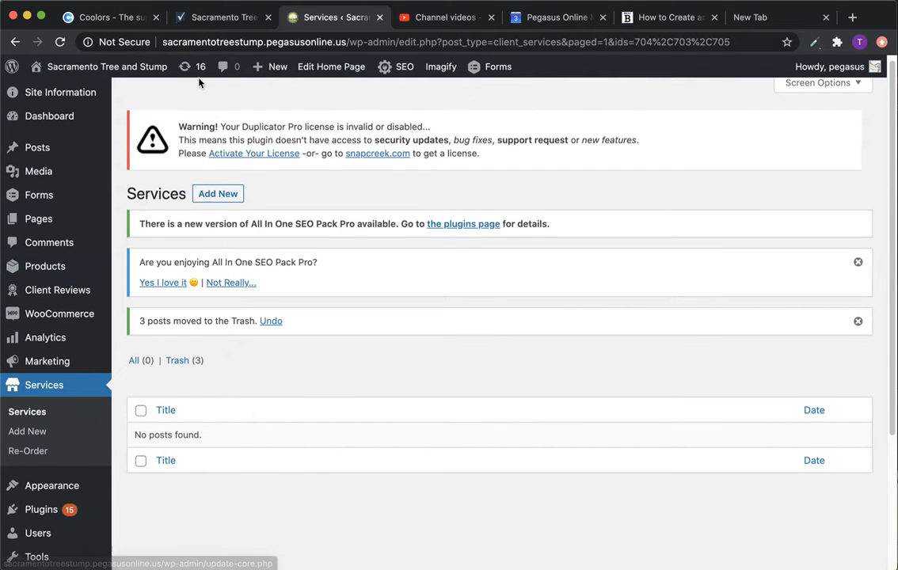
mouse_move(38, 171)
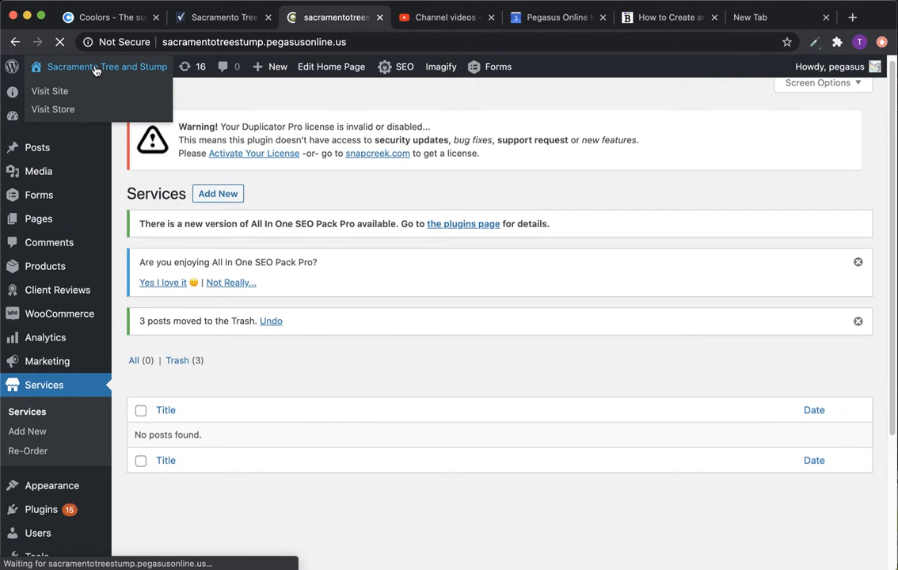
left_click(49, 90)
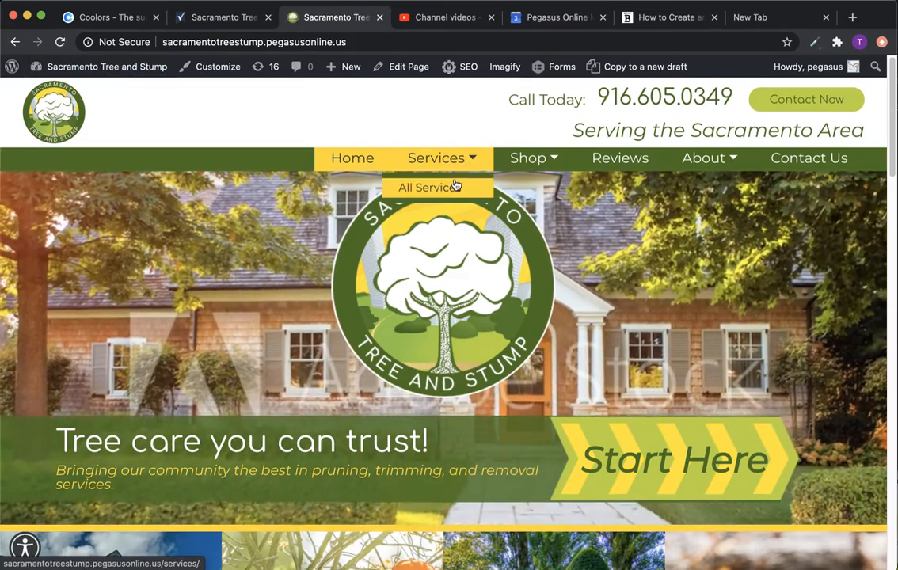
left_click(437, 187)
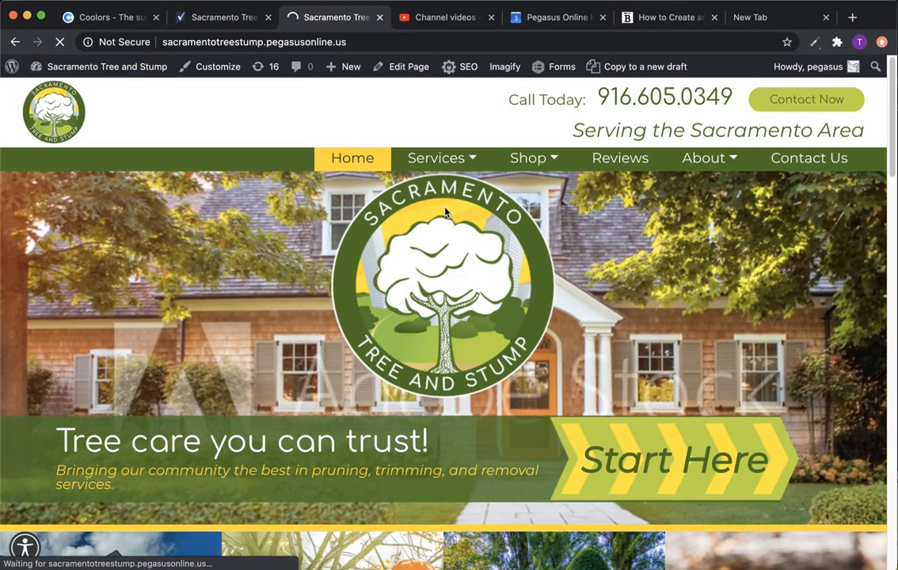
left_click(436, 158)
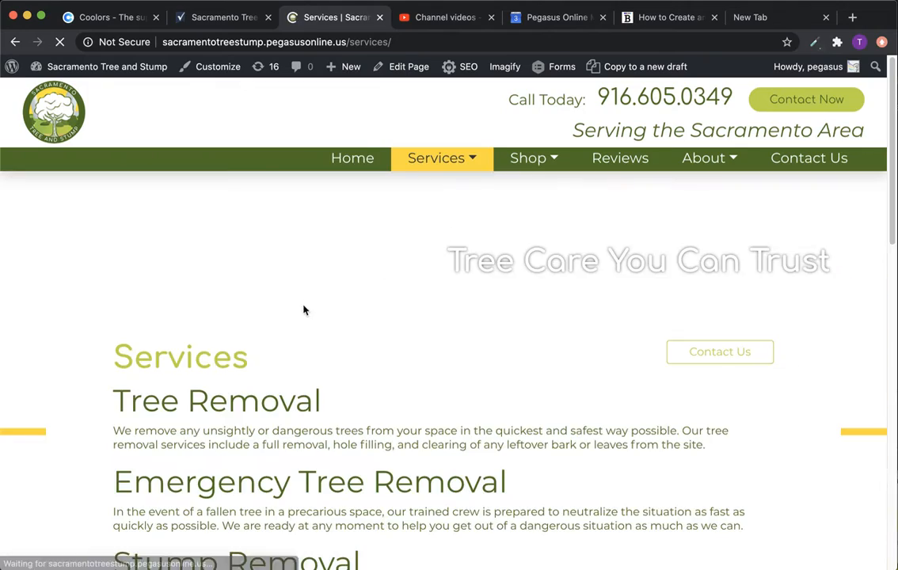
scroll("down", 3)
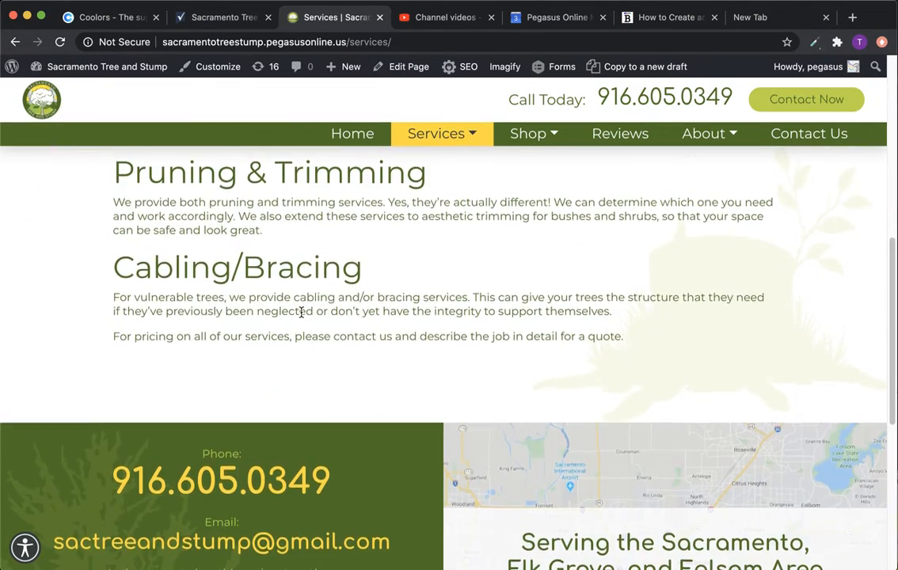
scroll("up", 3)
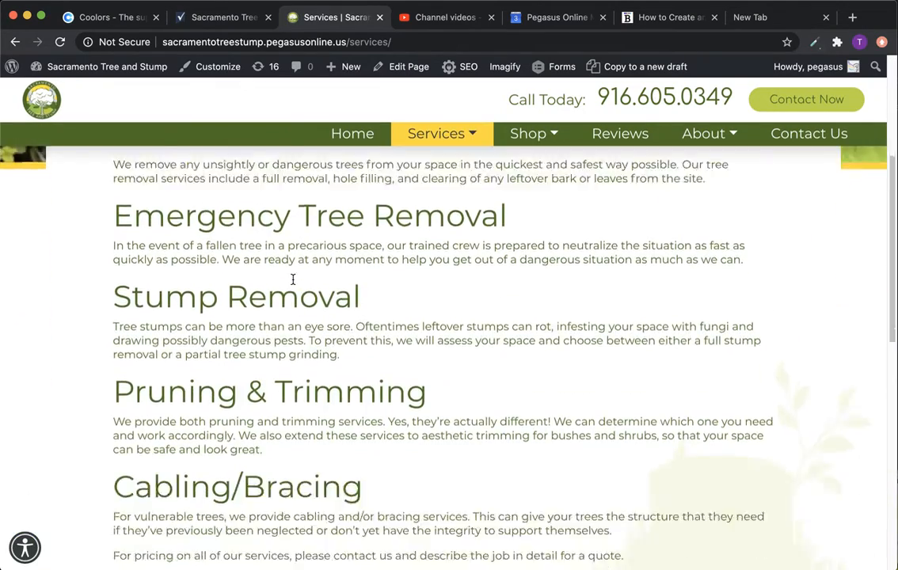
scroll("up", 3)
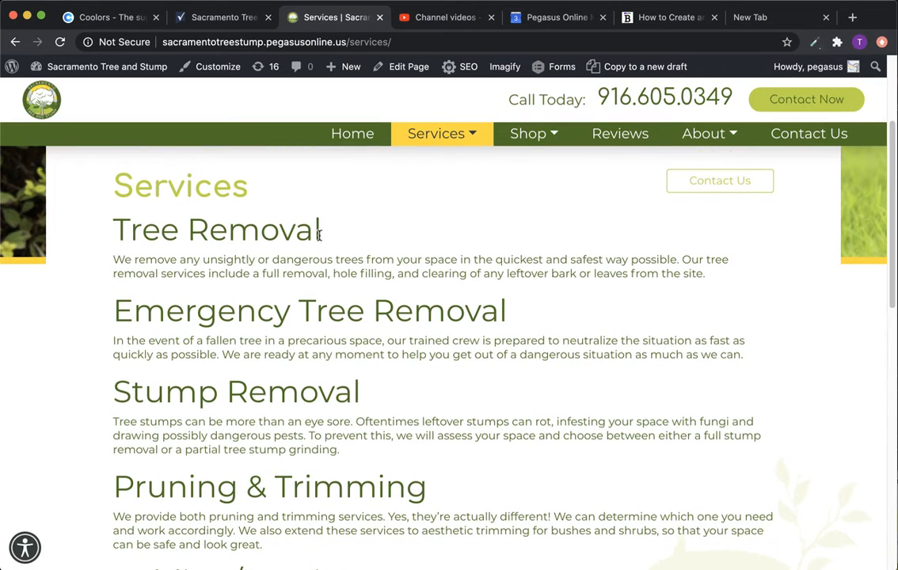
double_click(216, 230)
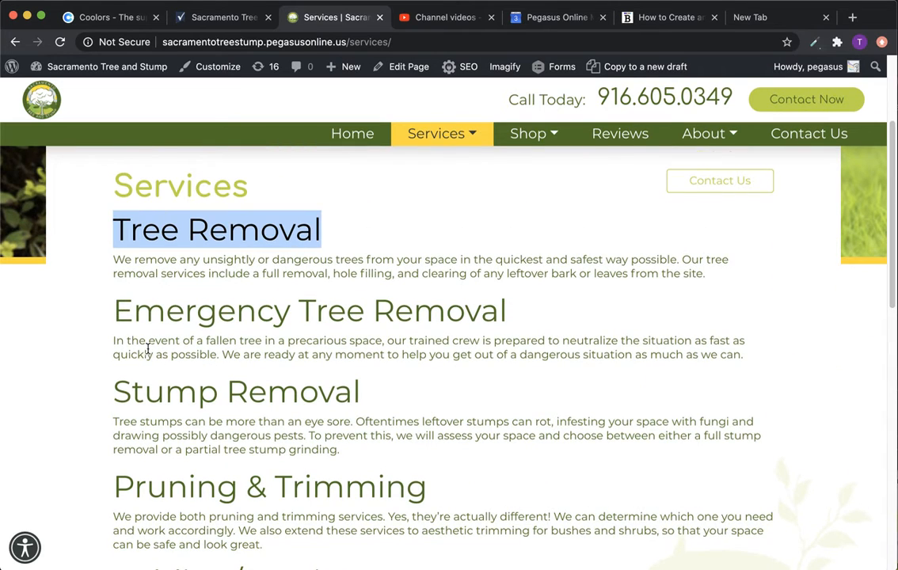
mouse_move(707, 291)
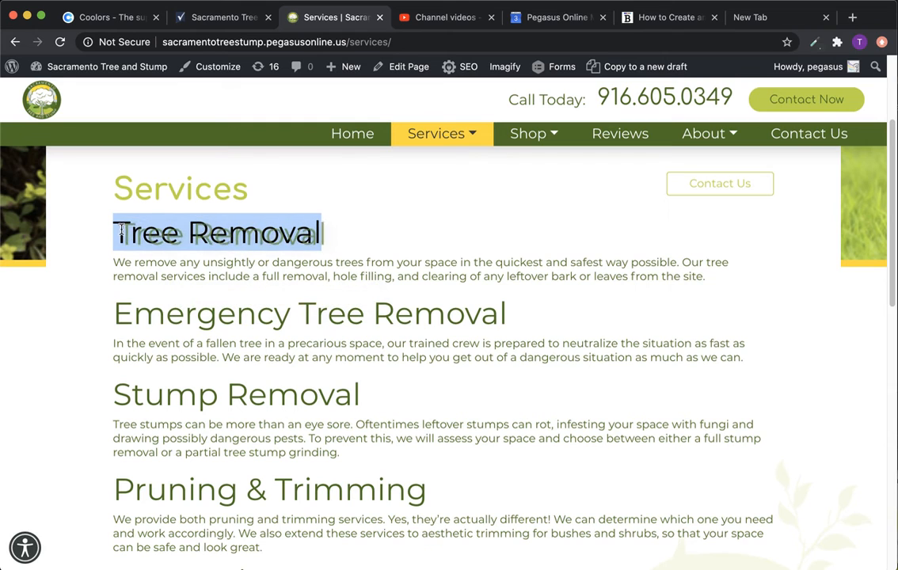
mouse_move(438, 133)
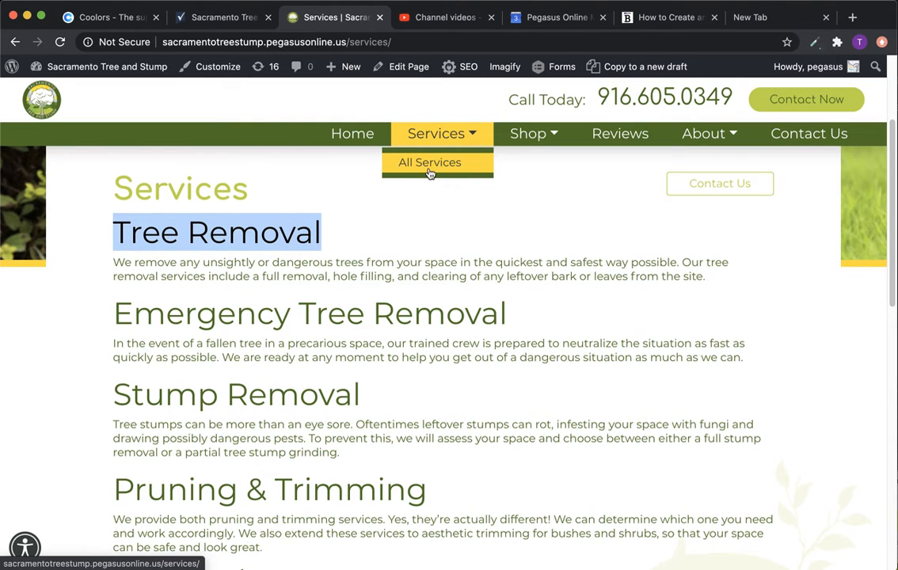
mouse_move(534, 192)
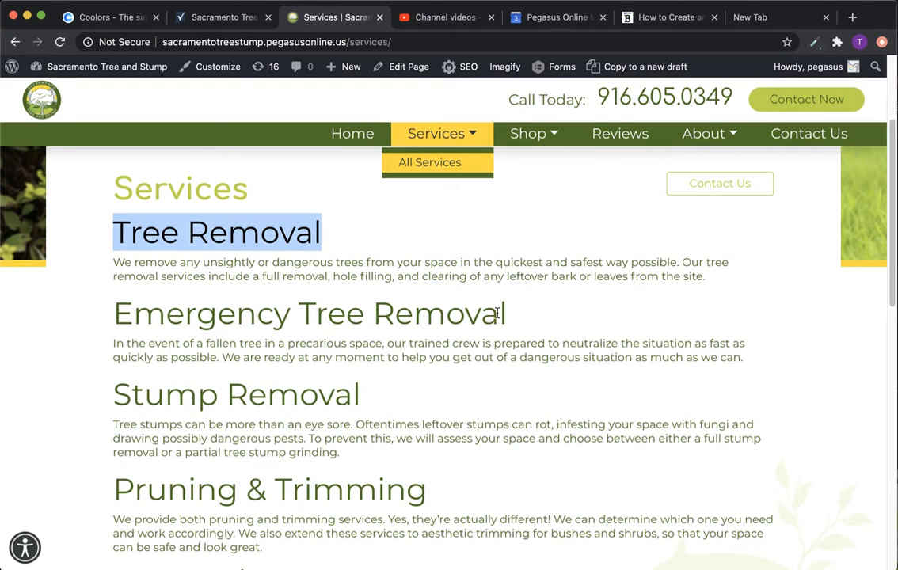
mouse_move(362, 168)
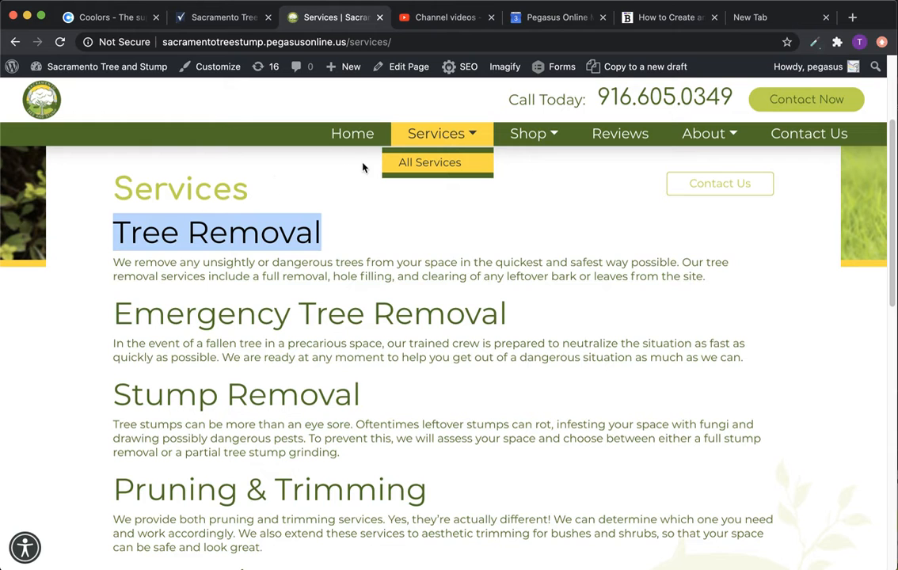
scroll("down", 3)
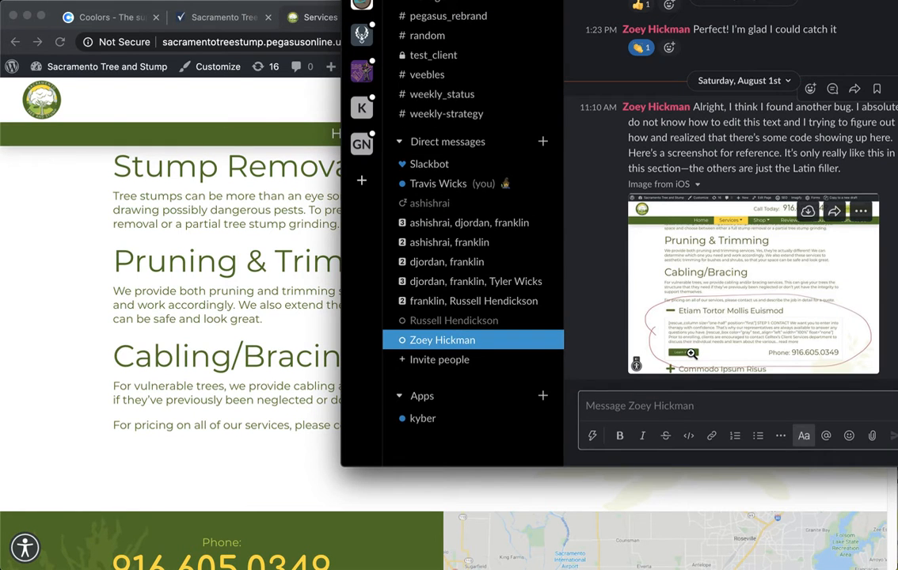
mouse_move(784, 353)
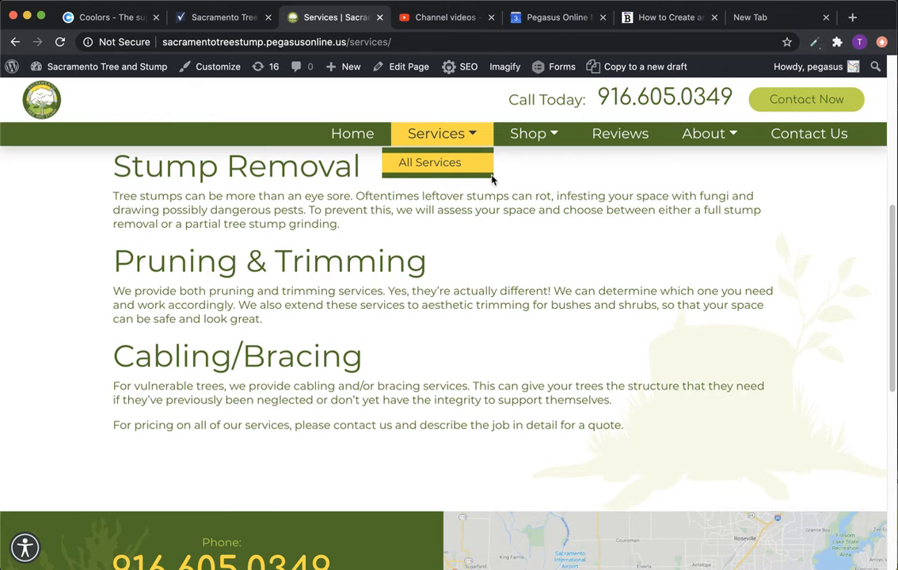
mouse_move(589, 146)
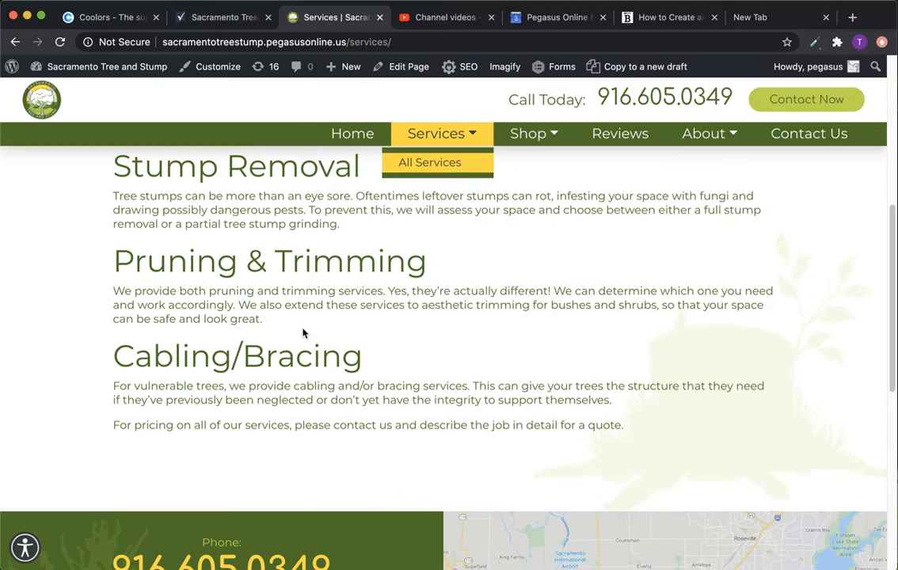
scroll("down", 3)
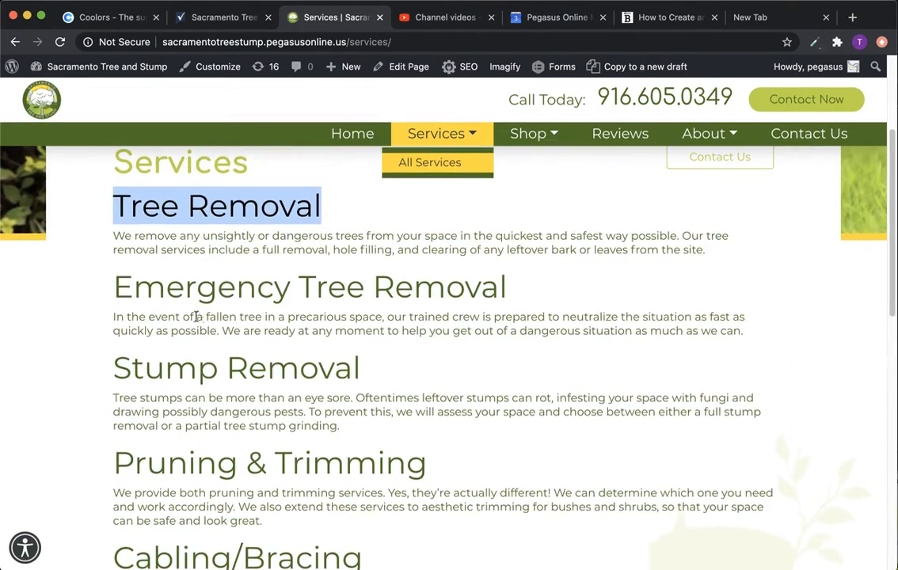
scroll("down", 3)
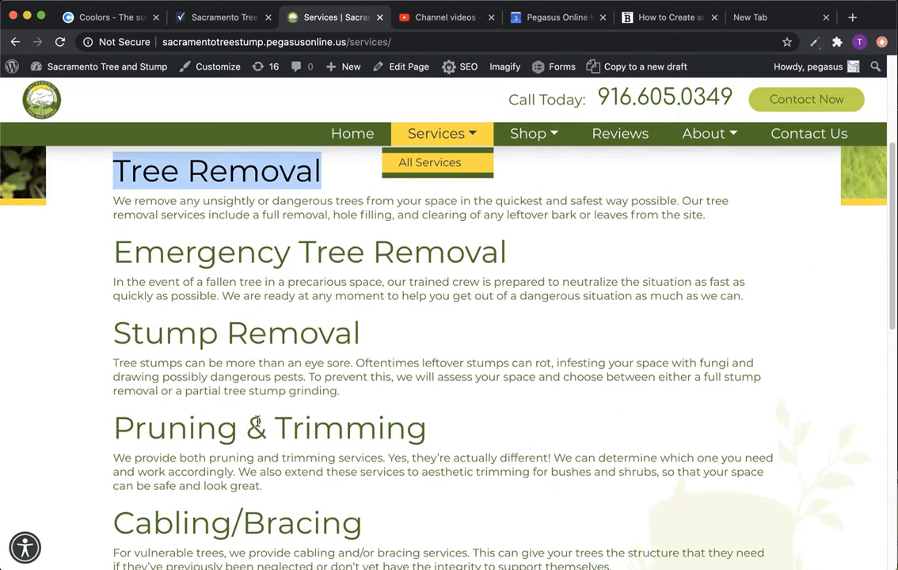
mouse_move(299, 287)
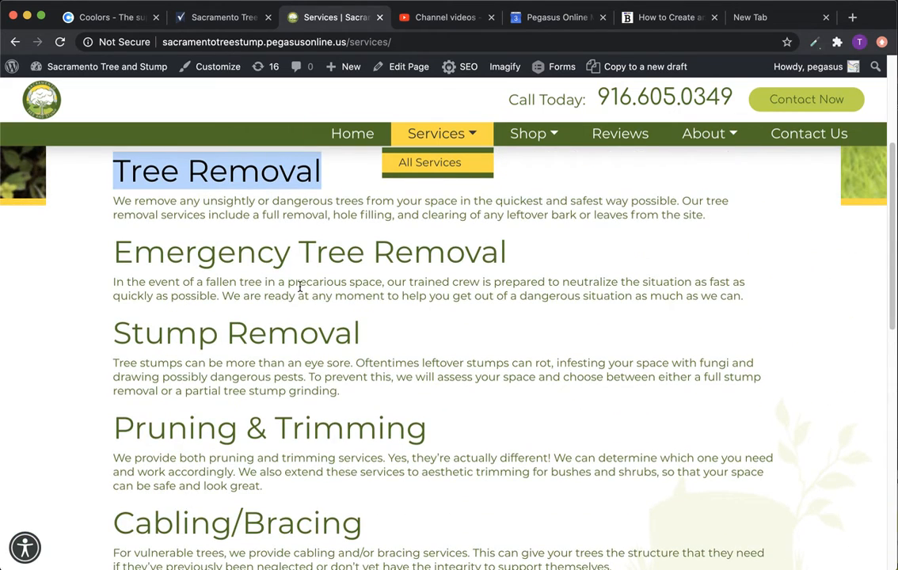
scroll("down", 3)
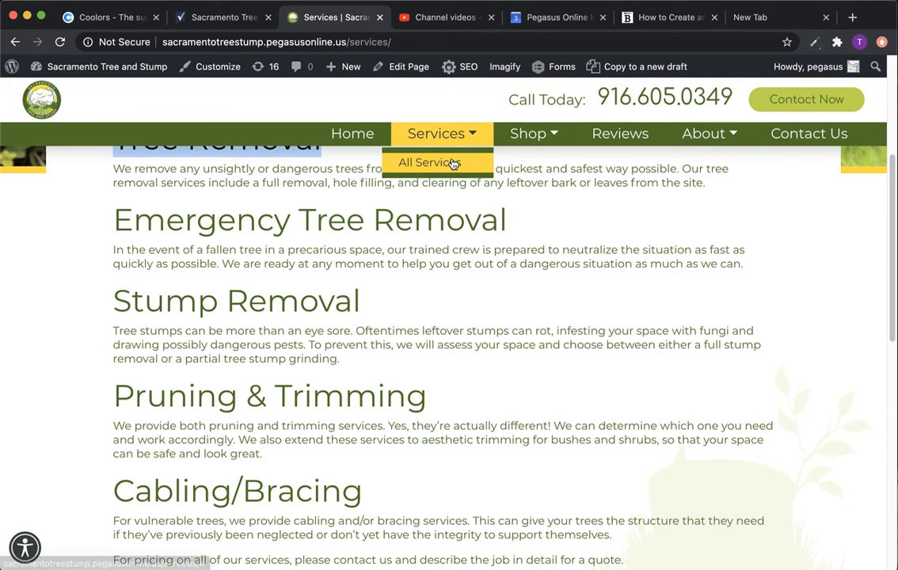
mouse_move(443, 162)
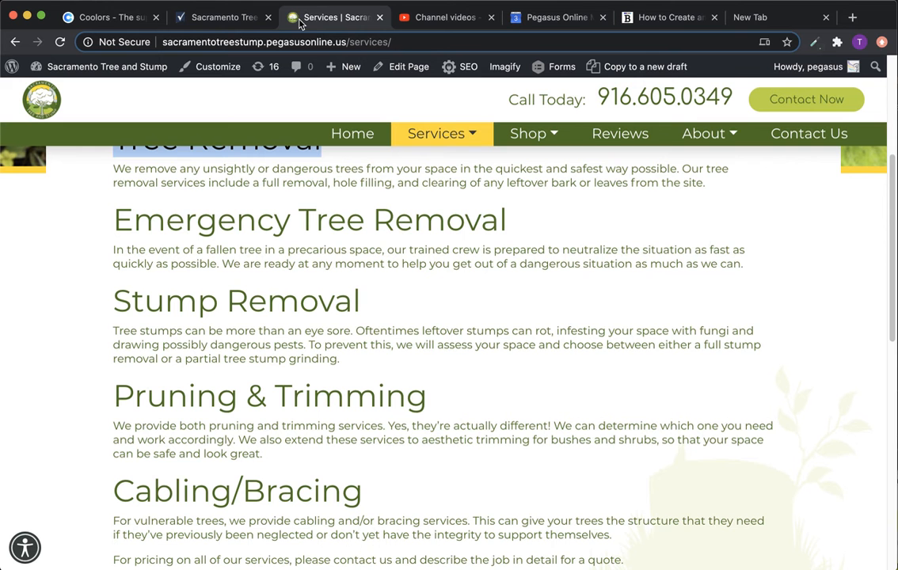
In the menu editor, remove Etiam Tortor Mollis Euismod, Commodo Ipsum Risus and All Services from under Services
left_click(98, 67)
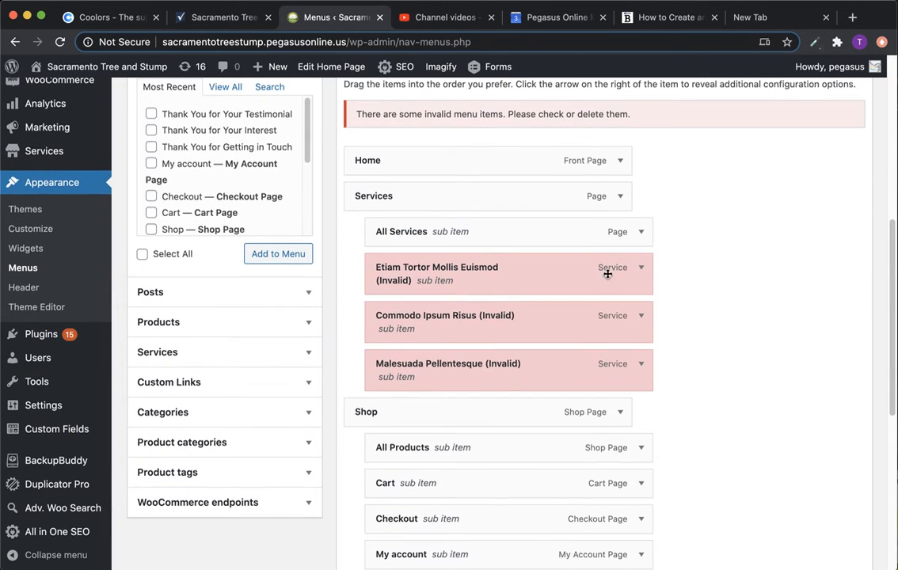
left_click(640, 266)
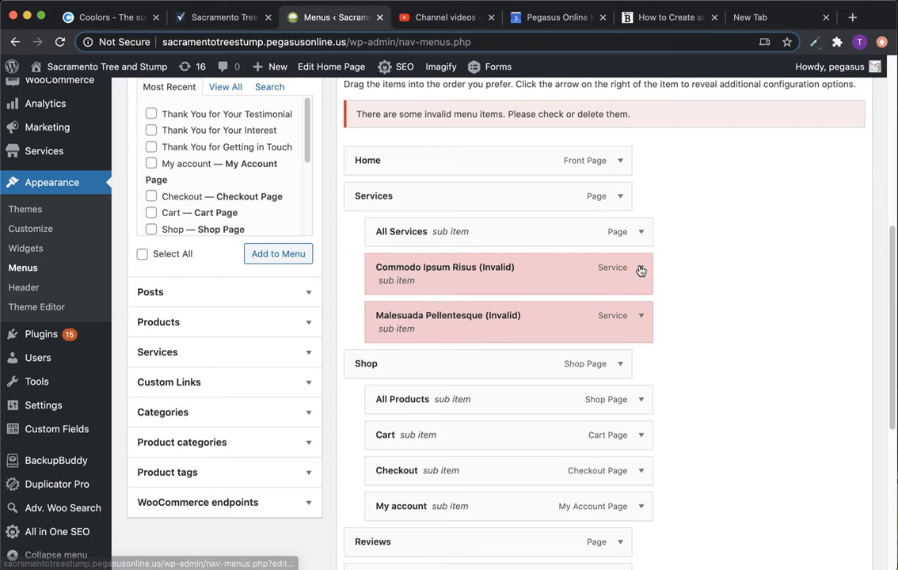
mouse_move(617, 272)
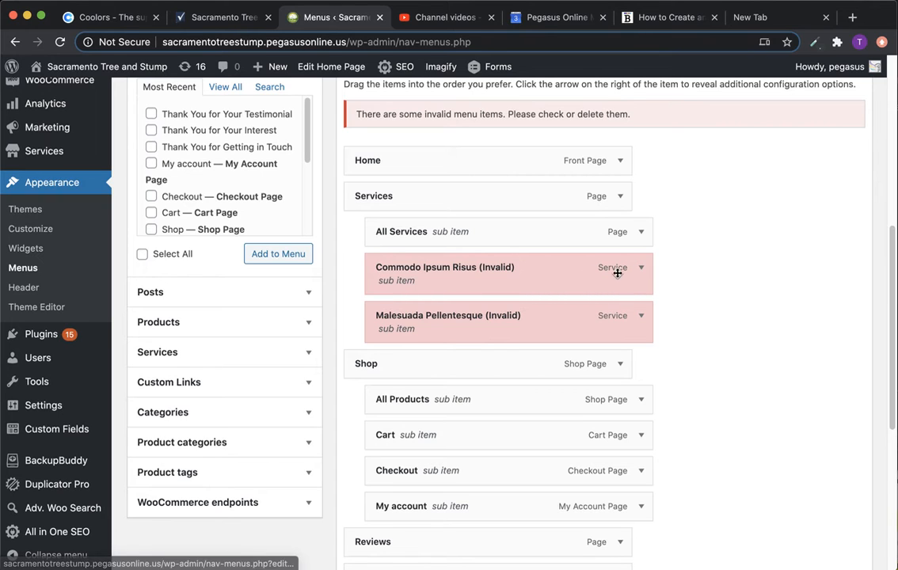
left_click(643, 267)
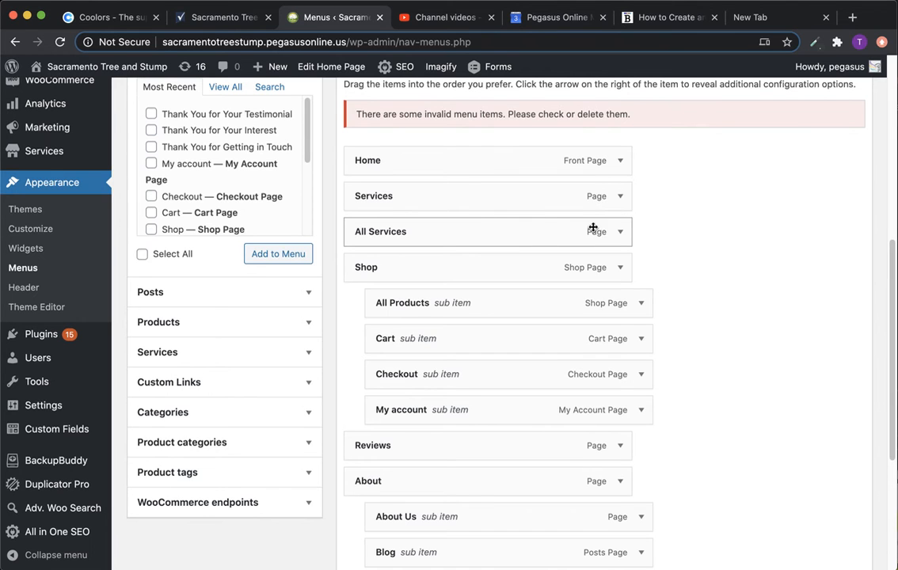
left_click(621, 231)
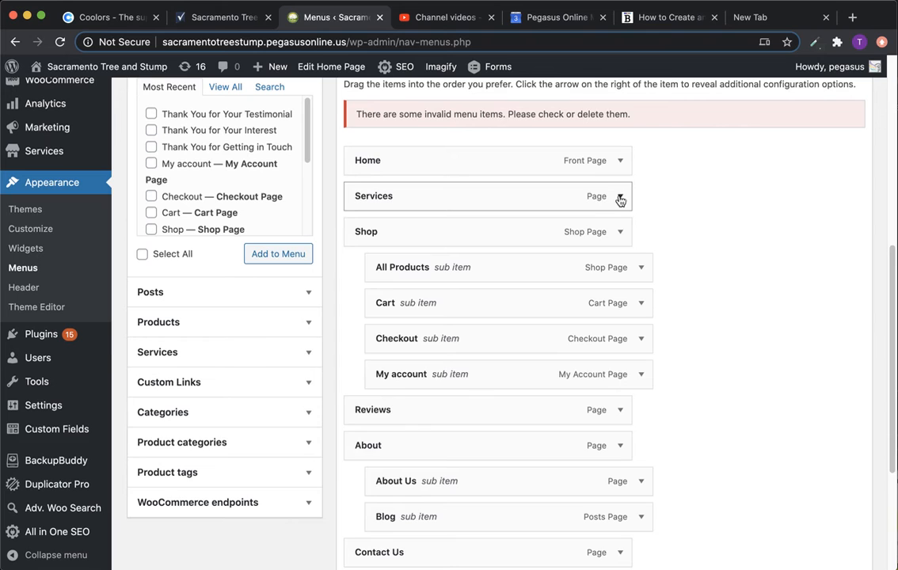
left_click(621, 196)
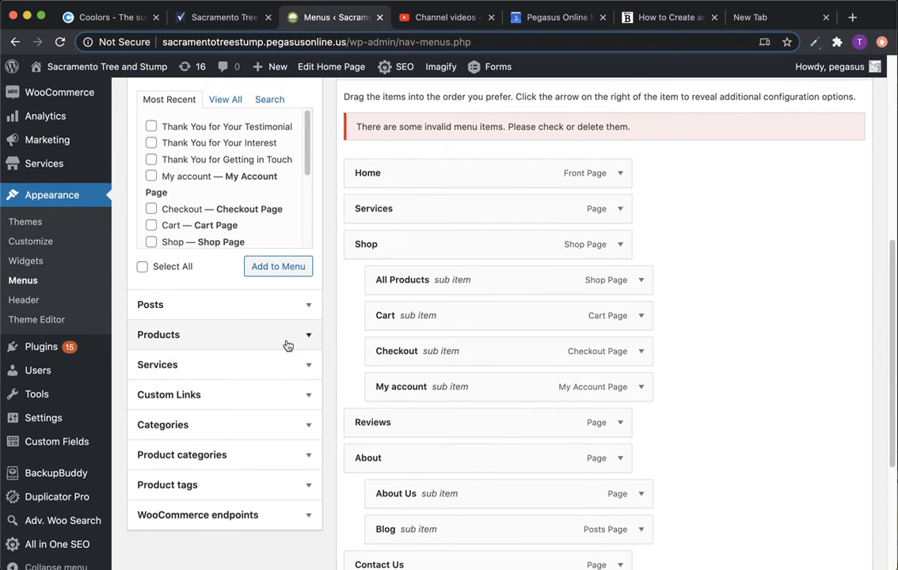
Save the trimmed navigation menu and go to the live site
scroll("down", 3)
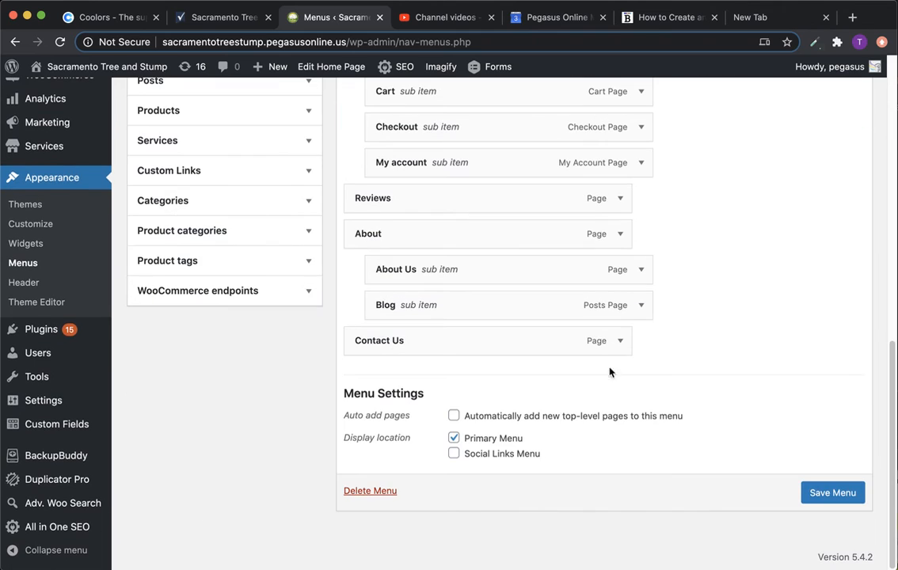
left_click(834, 492)
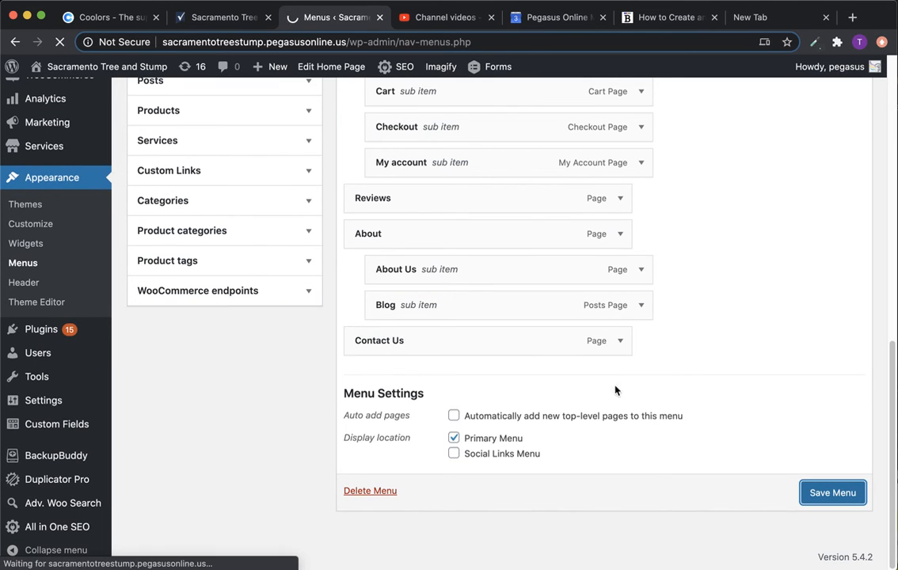
left_click(833, 493)
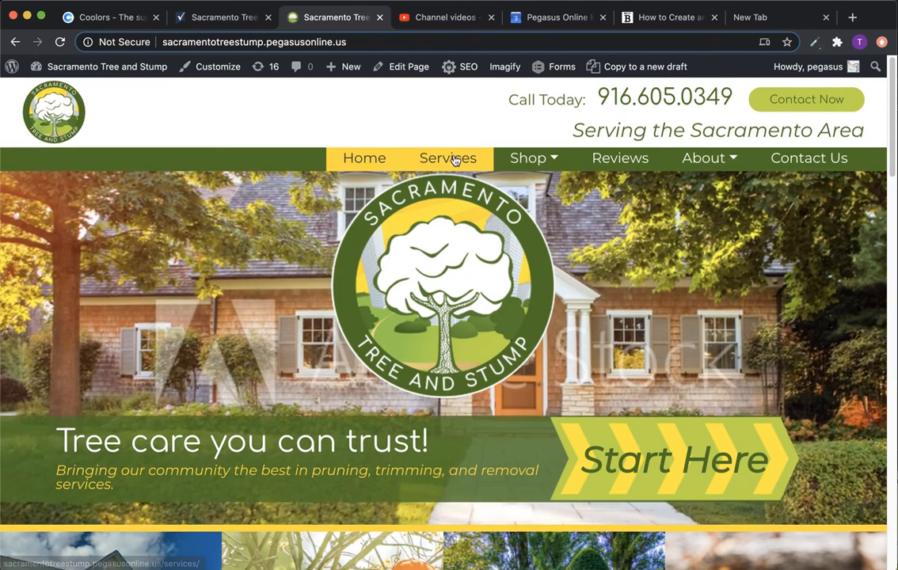
Follow the single Services nav link to the Services page and look it over
left_click(447, 158)
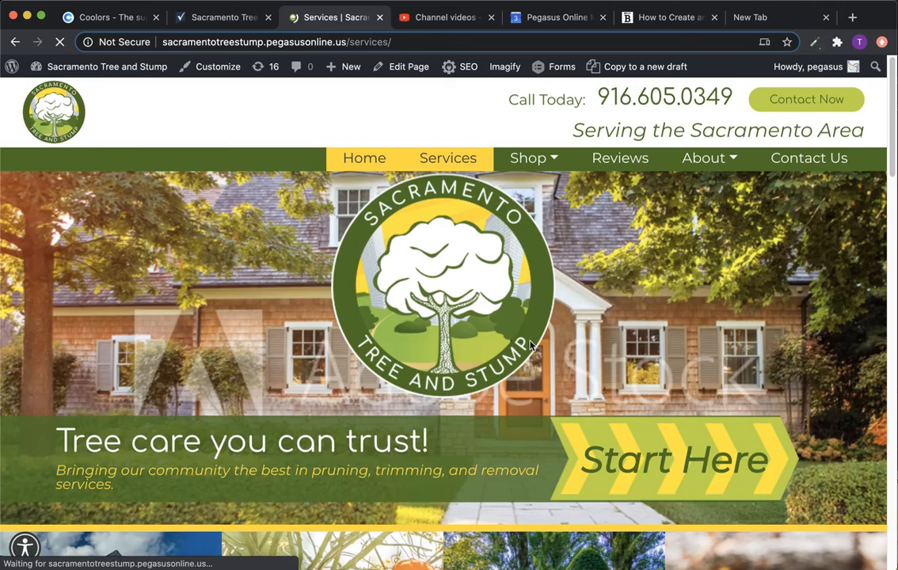
scroll("down", 3)
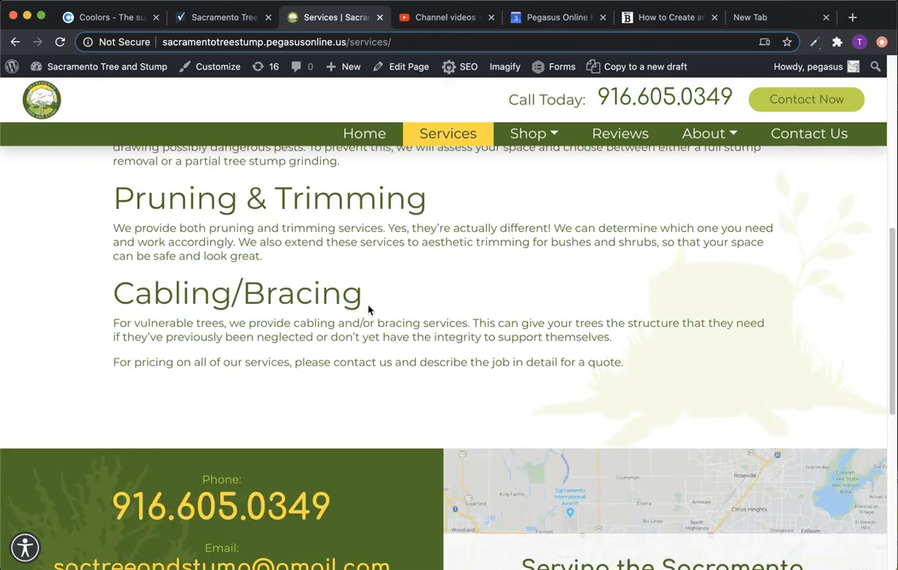
scroll("up", 3)
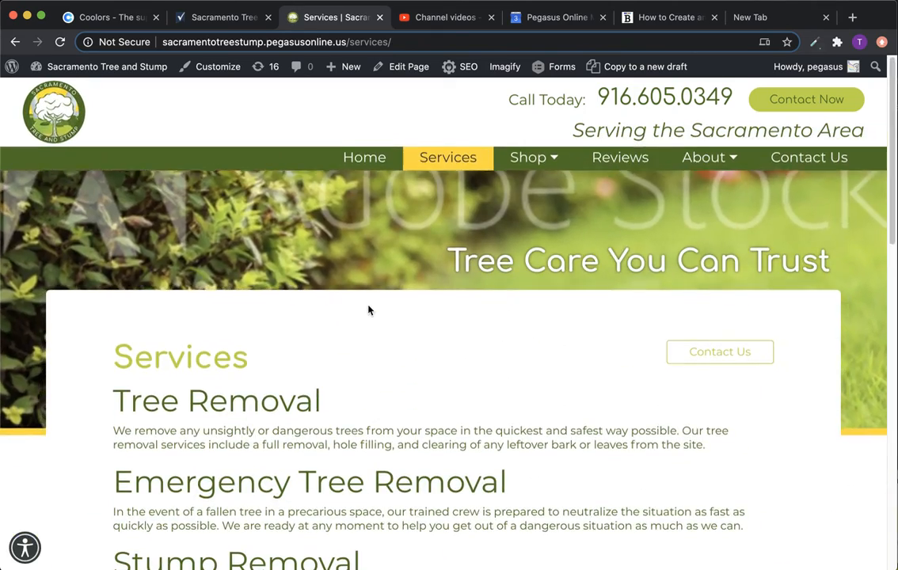